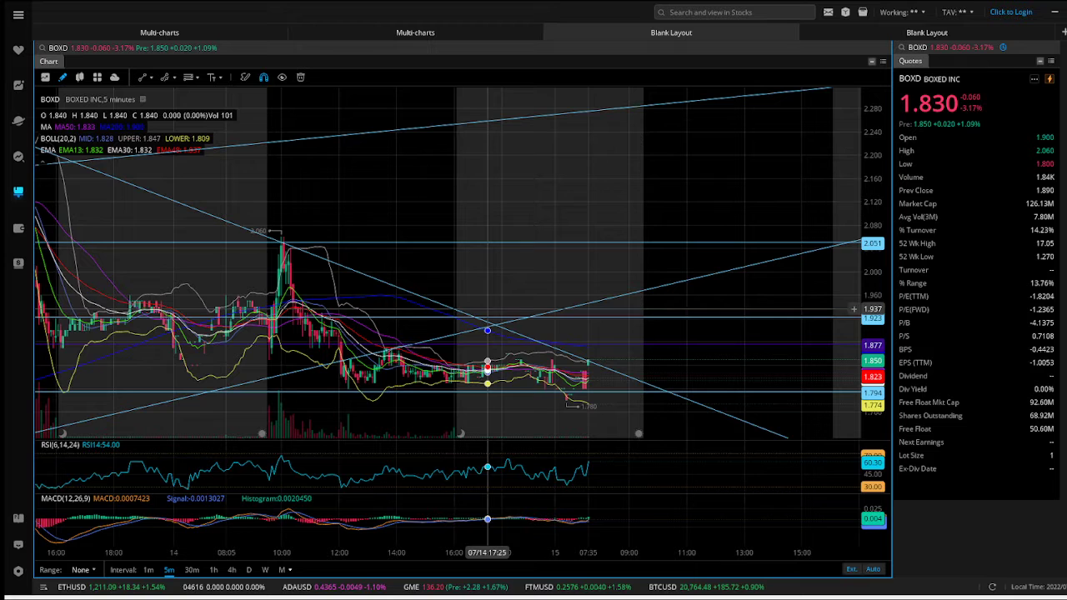
mouse_move(482, 364)
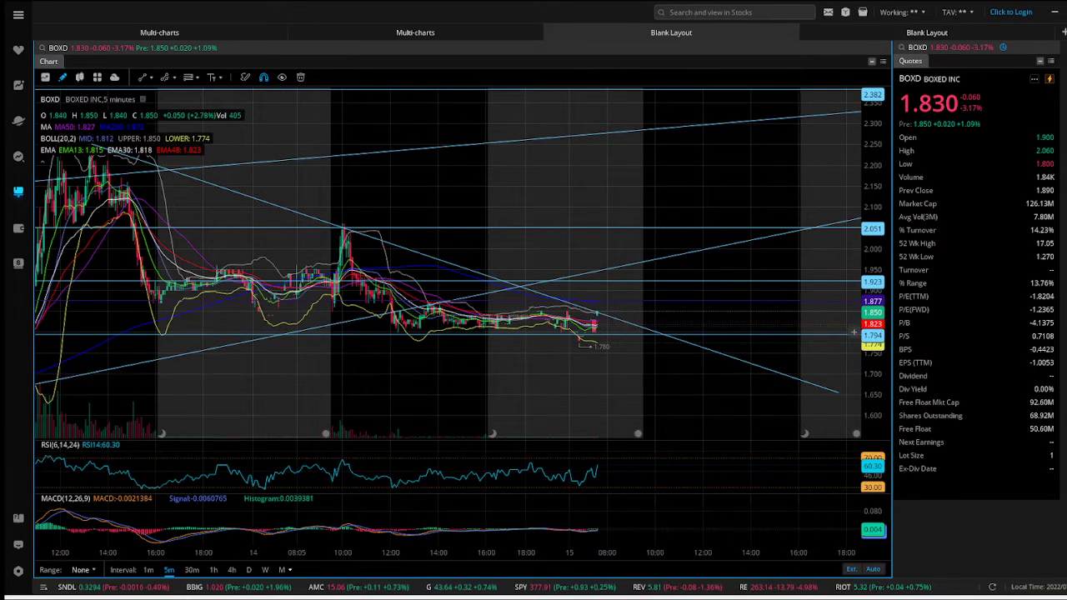
mouse_move(530, 325)
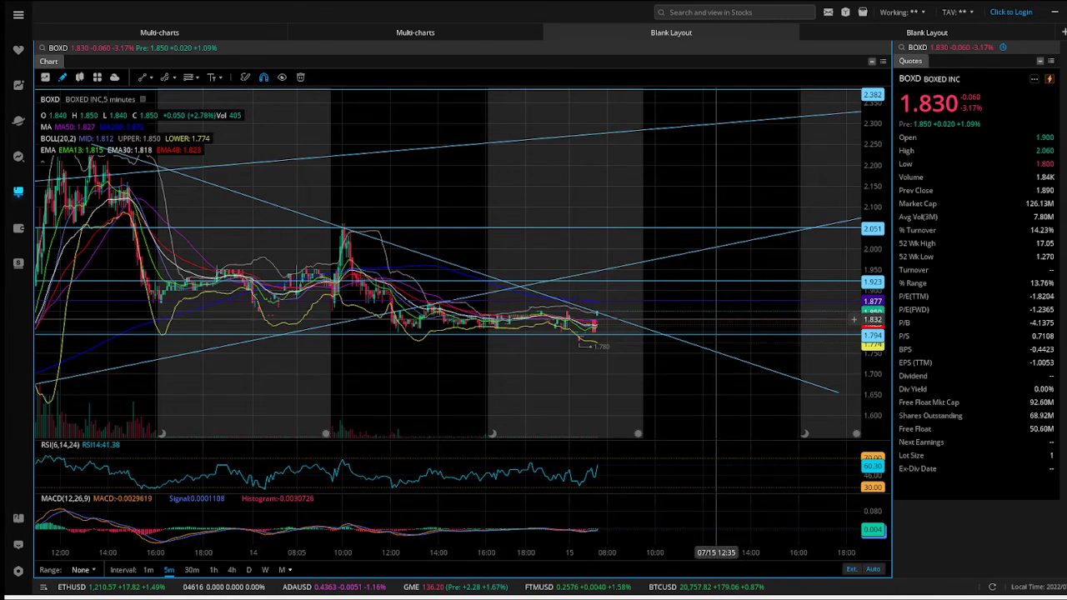
mouse_move(837, 391)
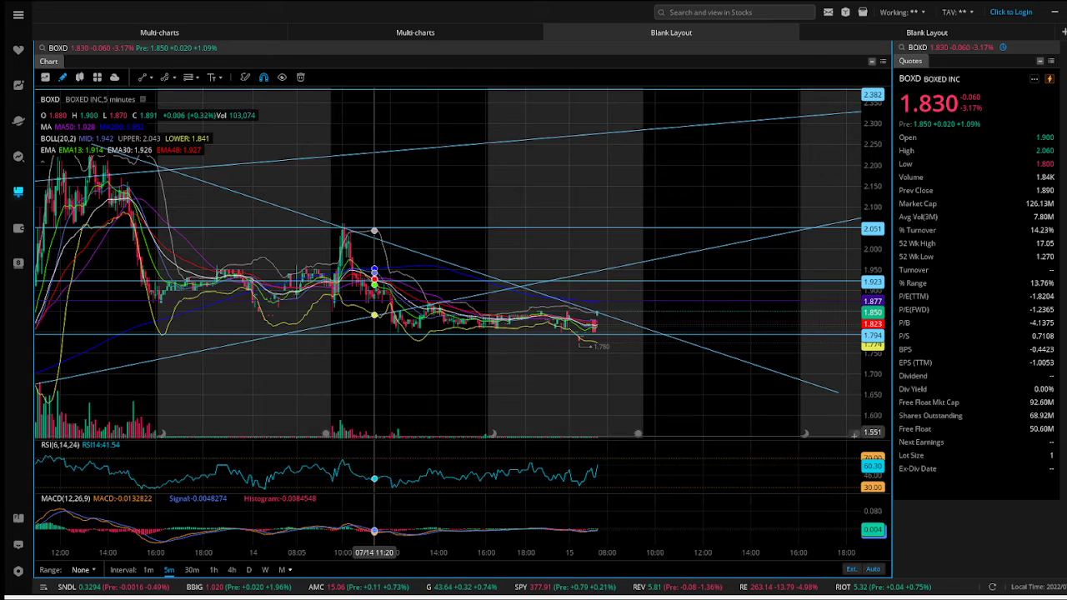
Switch the BOXD chart to 30-minute candles, keeping the support lines drawn.
left_click(192, 570)
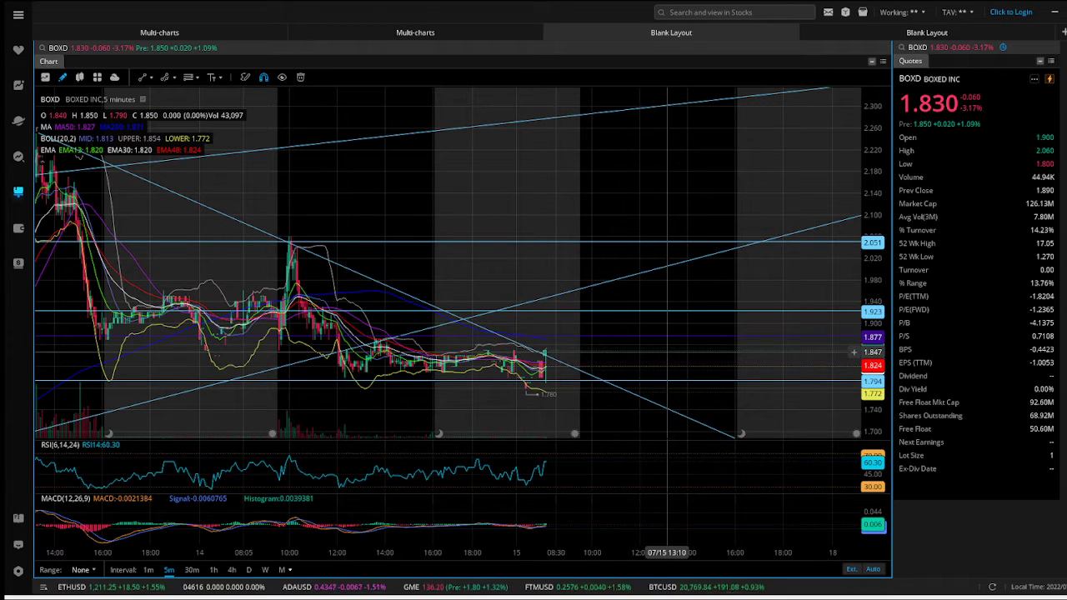
mouse_move(658, 361)
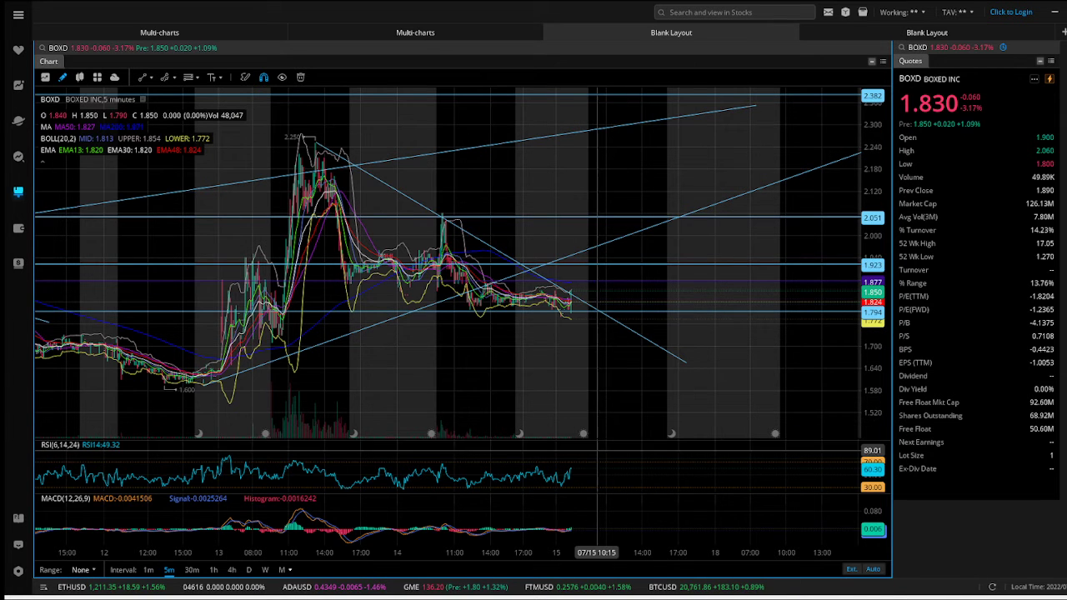
mouse_move(525, 297)
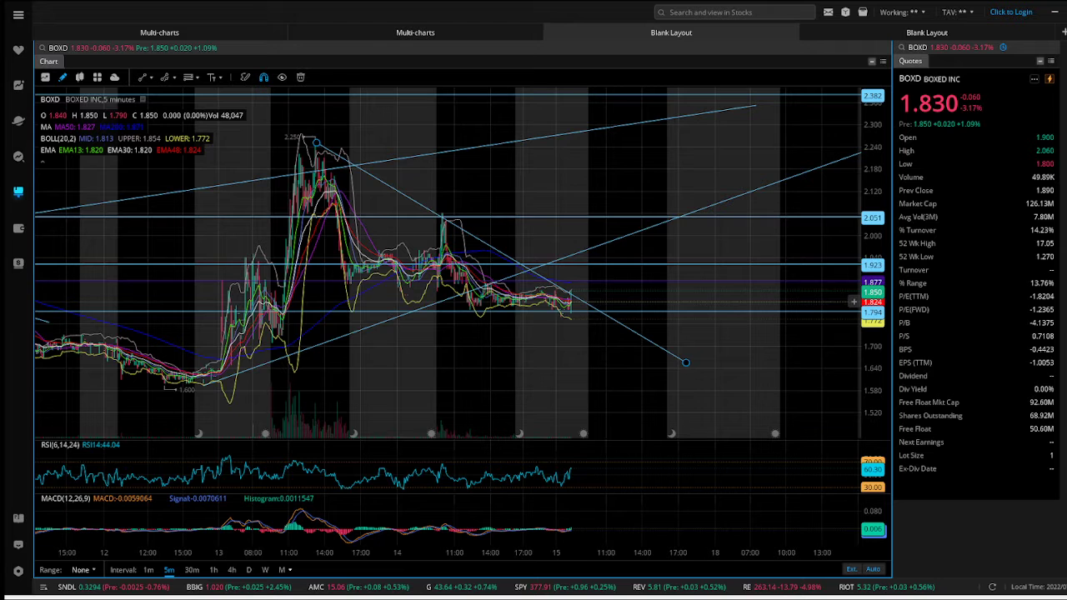
mouse_move(574, 337)
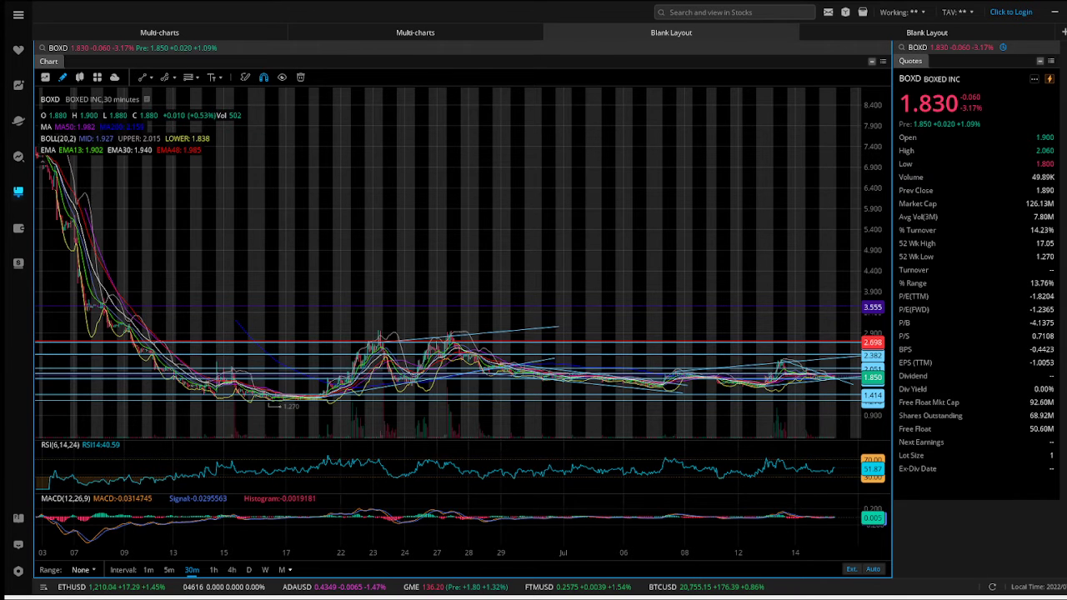
Compare BOXD at 1-hour and 30-minute intervals, then return to the 1-minute chart.
left_click(213, 570)
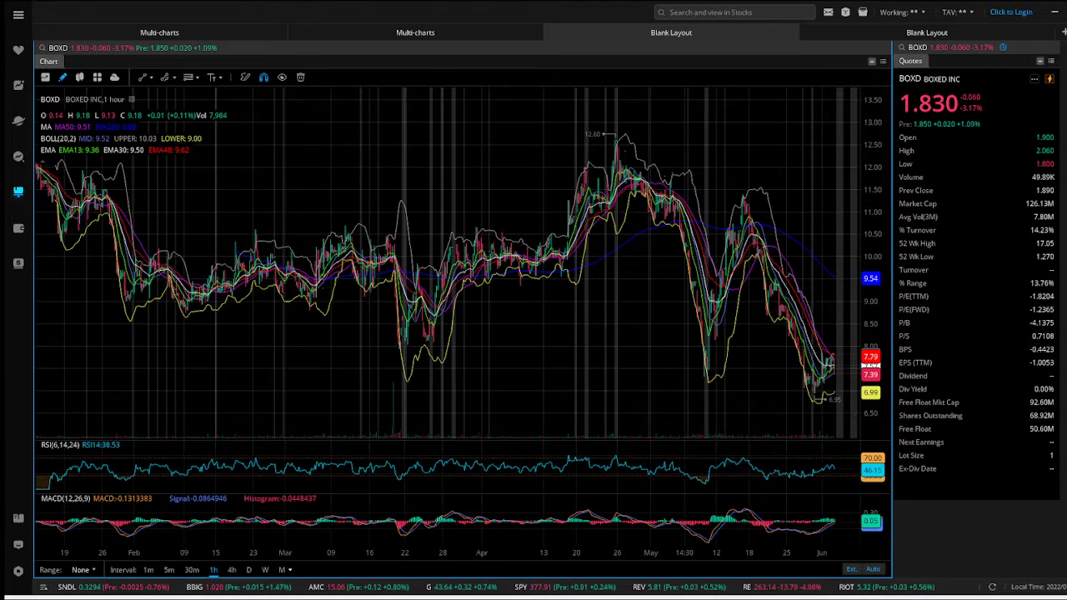
left_click(192, 570)
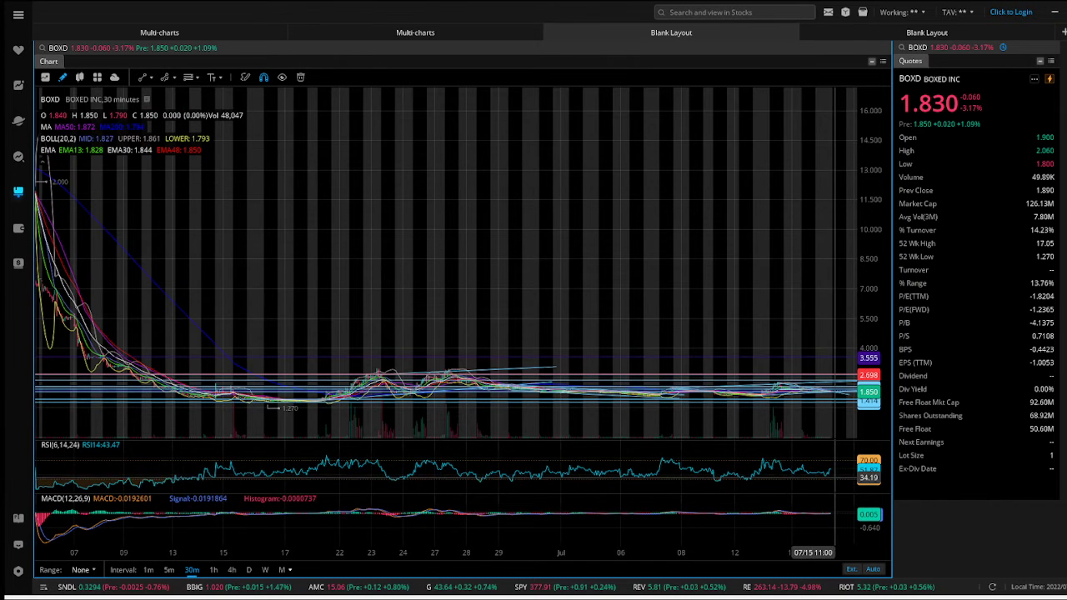
left_click(169, 571)
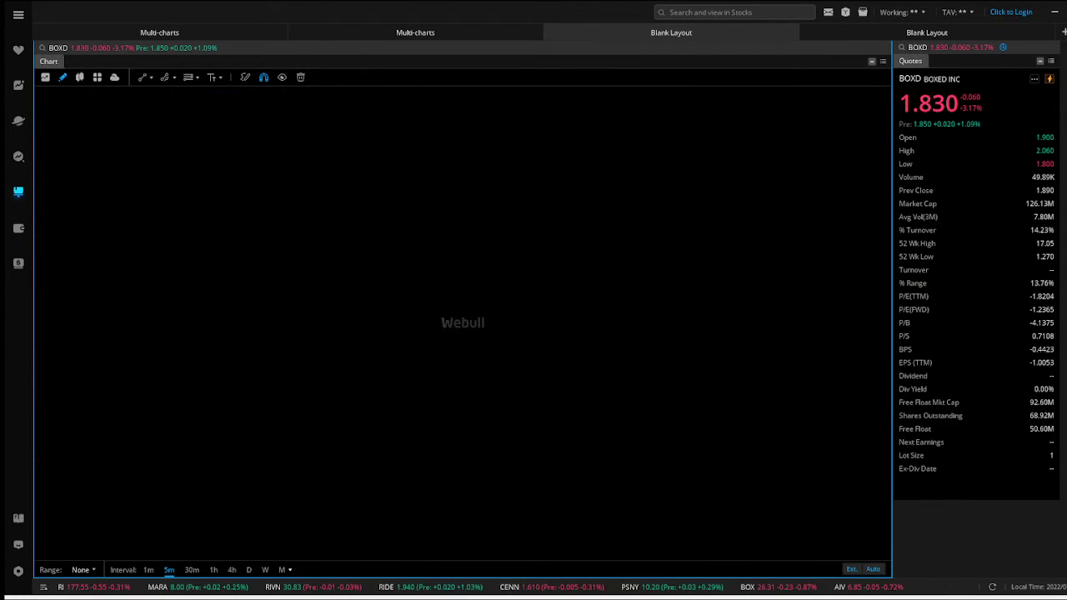
left_click(149, 570)
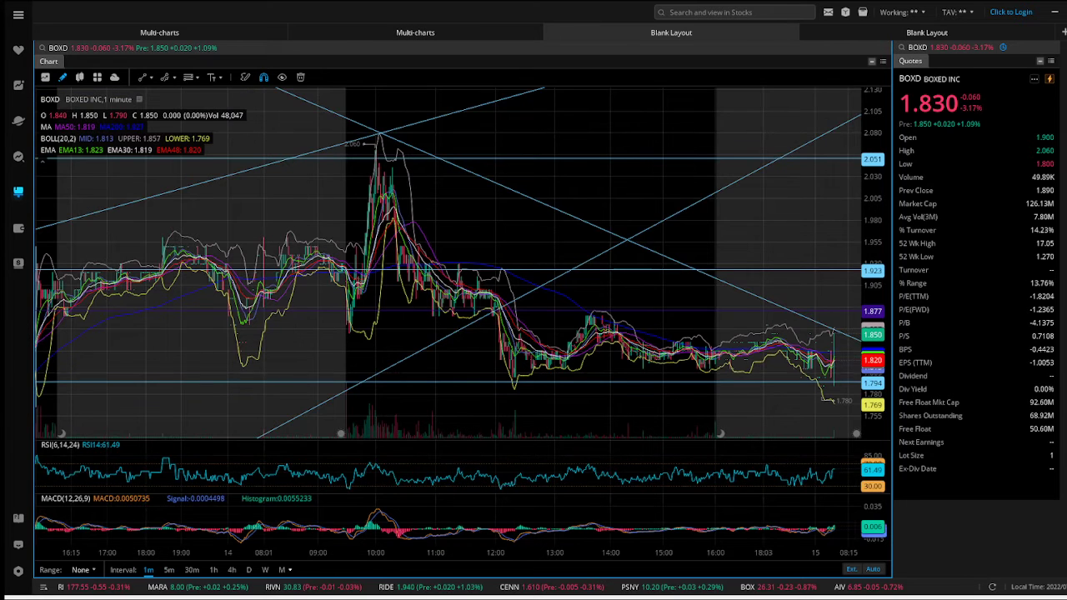
mouse_move(590, 333)
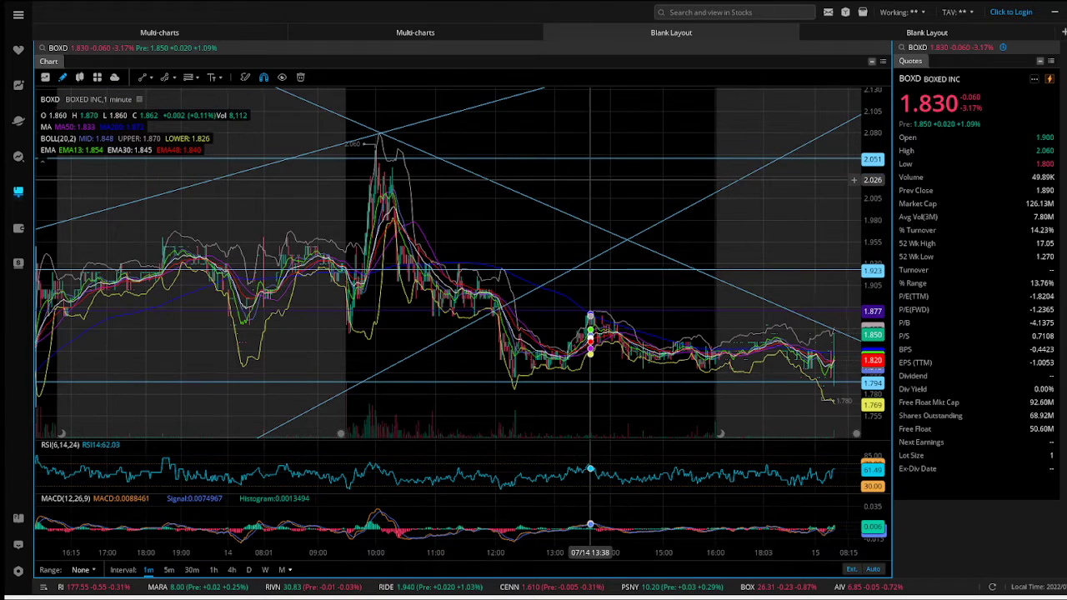